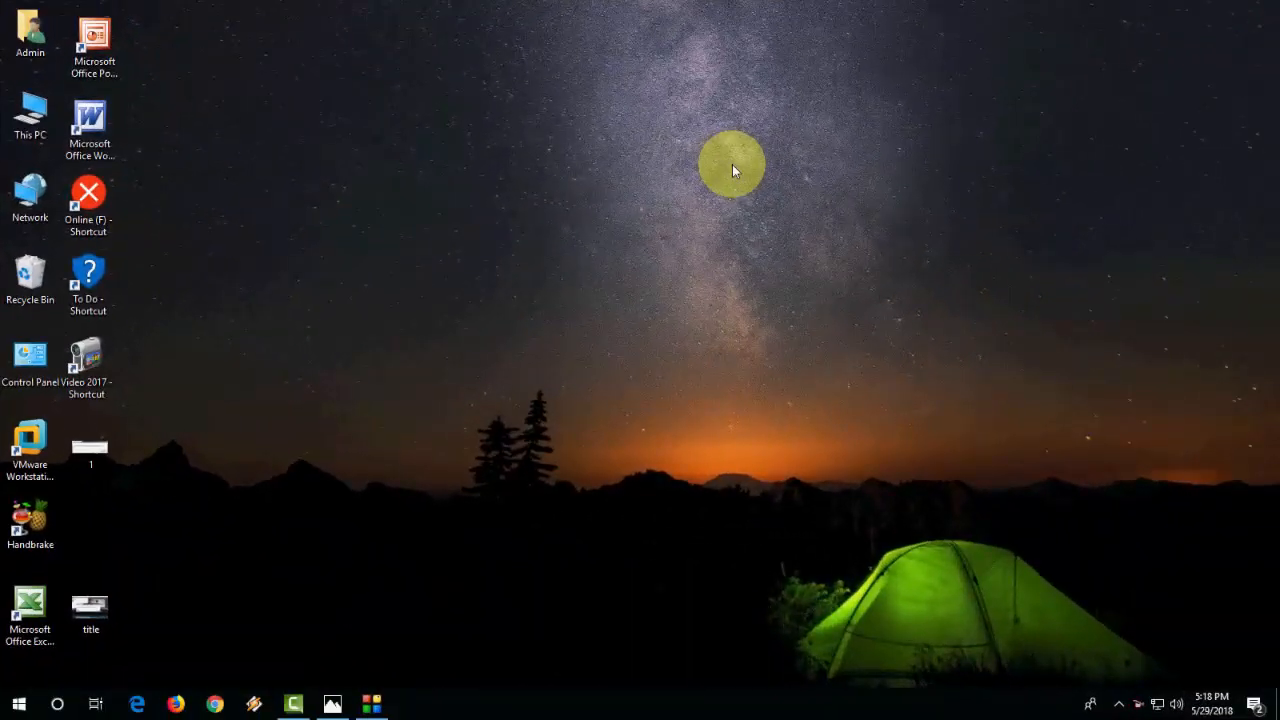
pyautogui.moveTo(316, 696)
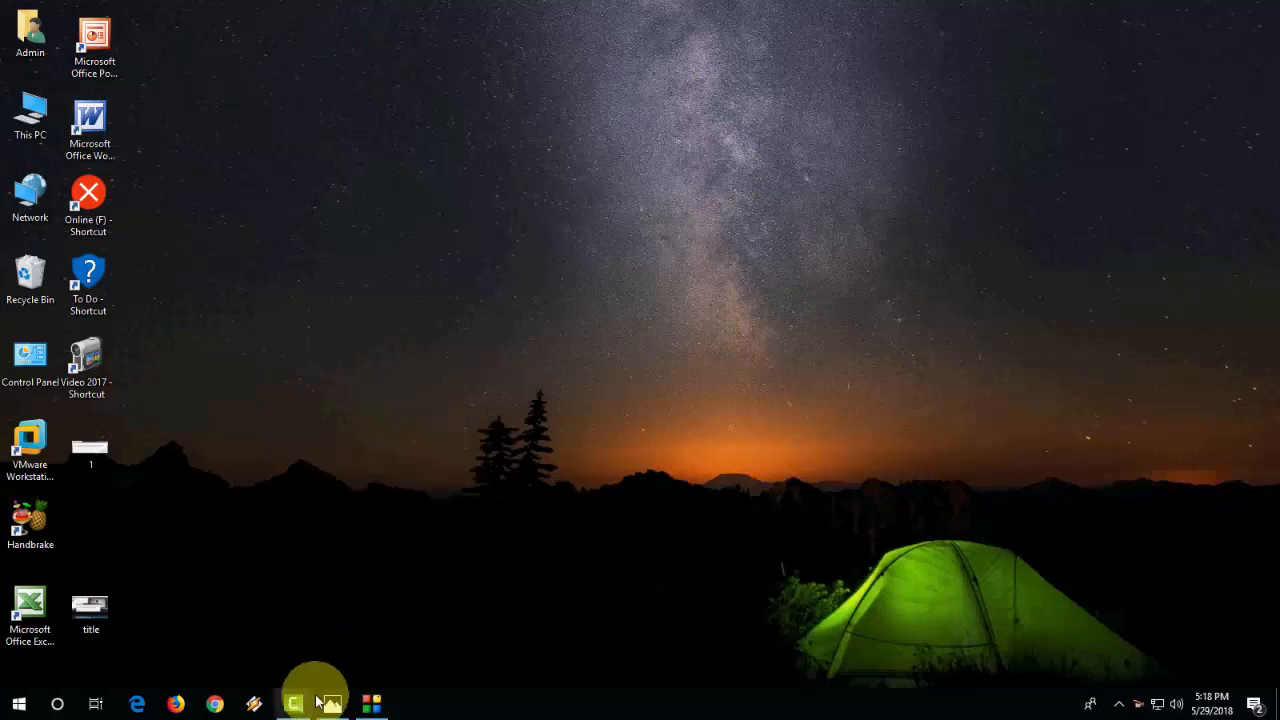
# Launch Camtasia Studio from the taskbar, opening the untitled project with the Ruffpad clip
pyautogui.click(330, 704)
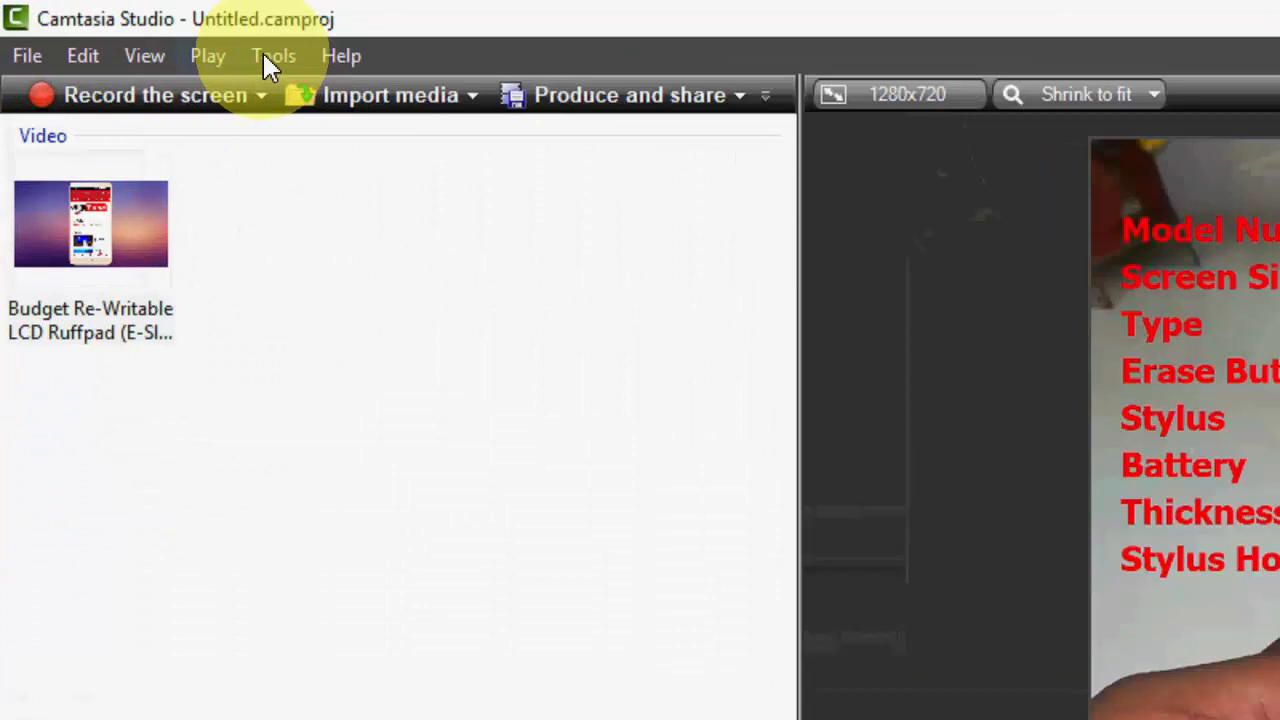
# In Tools > Options, Program tab, uncheck 'Use GPU acceleration if available'
pyautogui.click(272, 56)
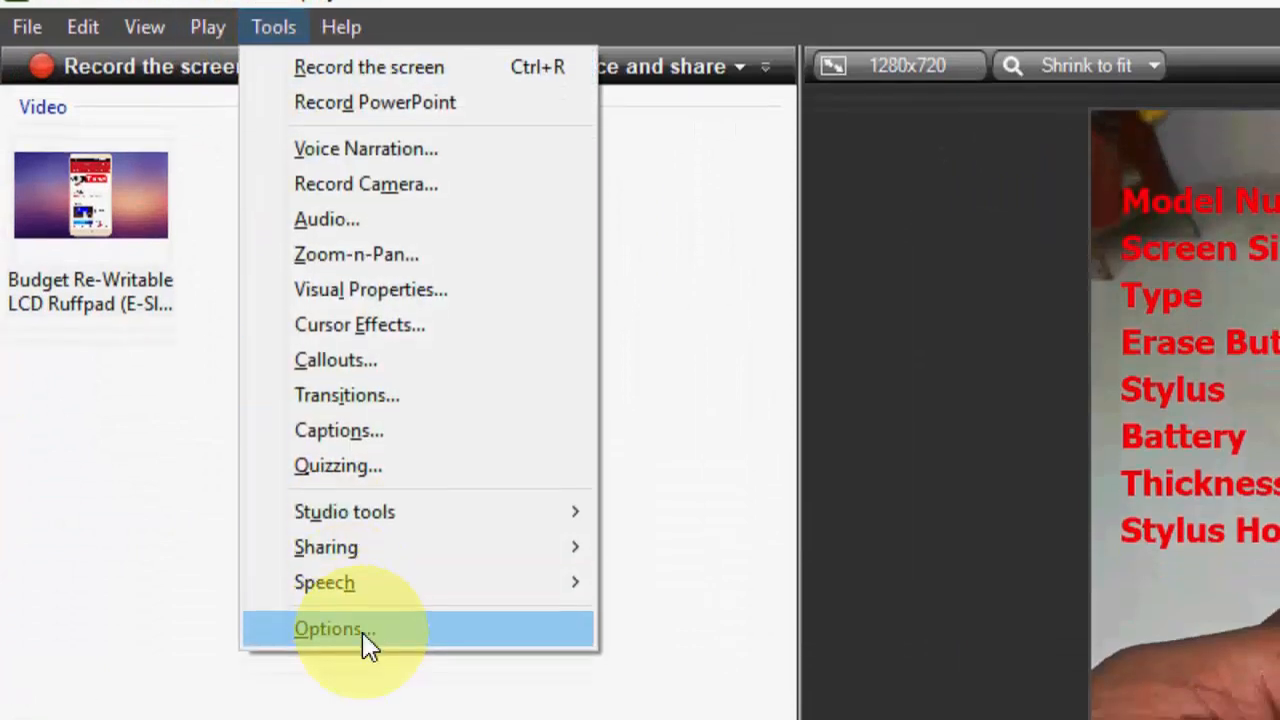
pyautogui.click(330, 628)
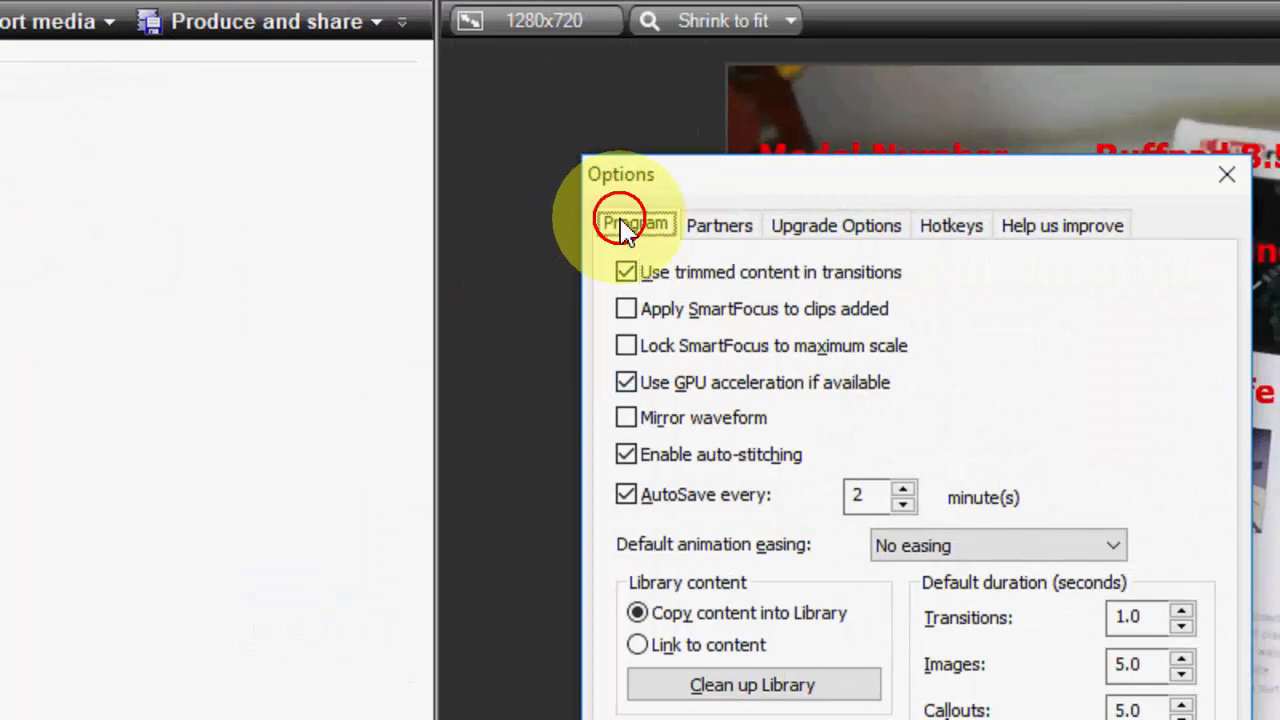
pyautogui.moveTo(650, 400)
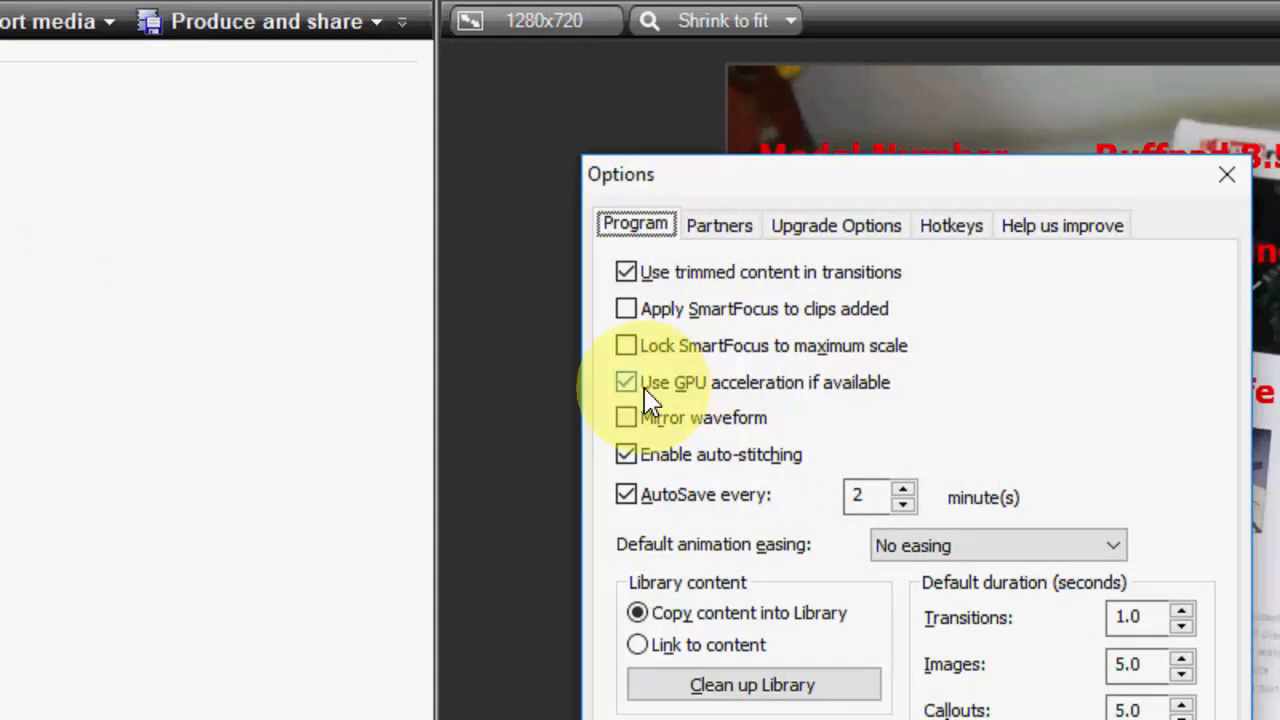
pyautogui.moveTo(836, 418)
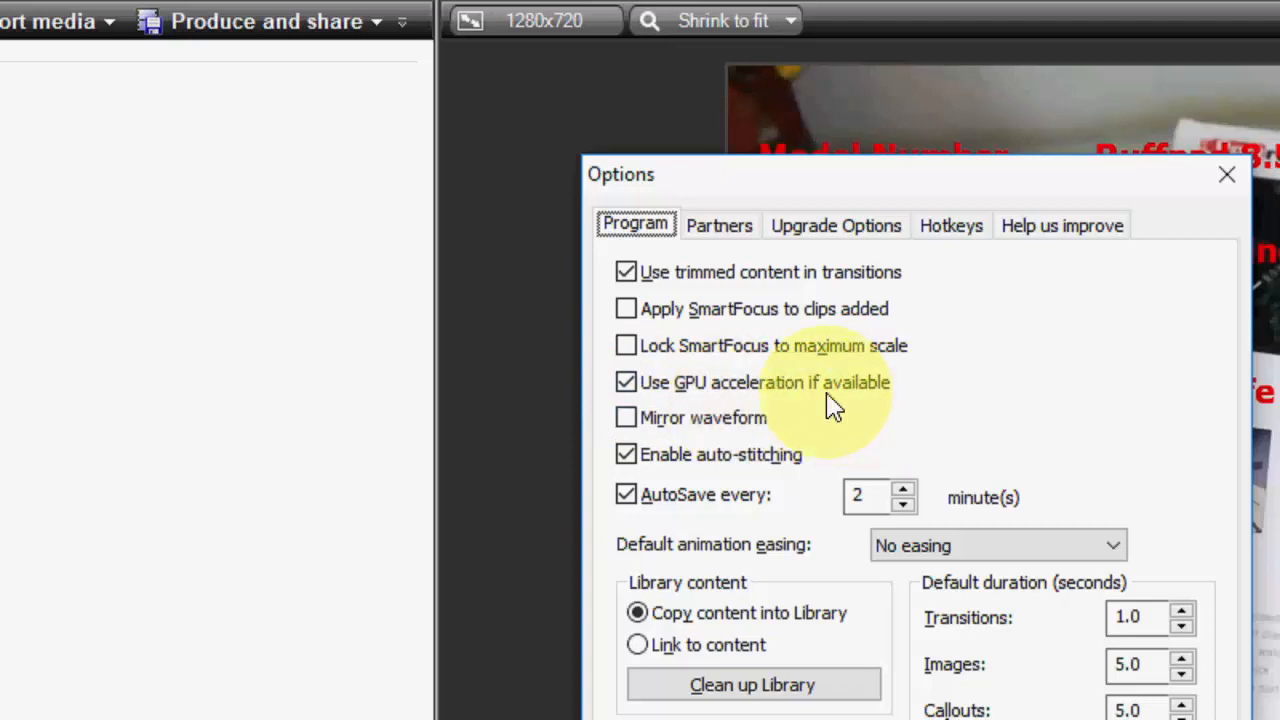
pyautogui.click(624, 382)
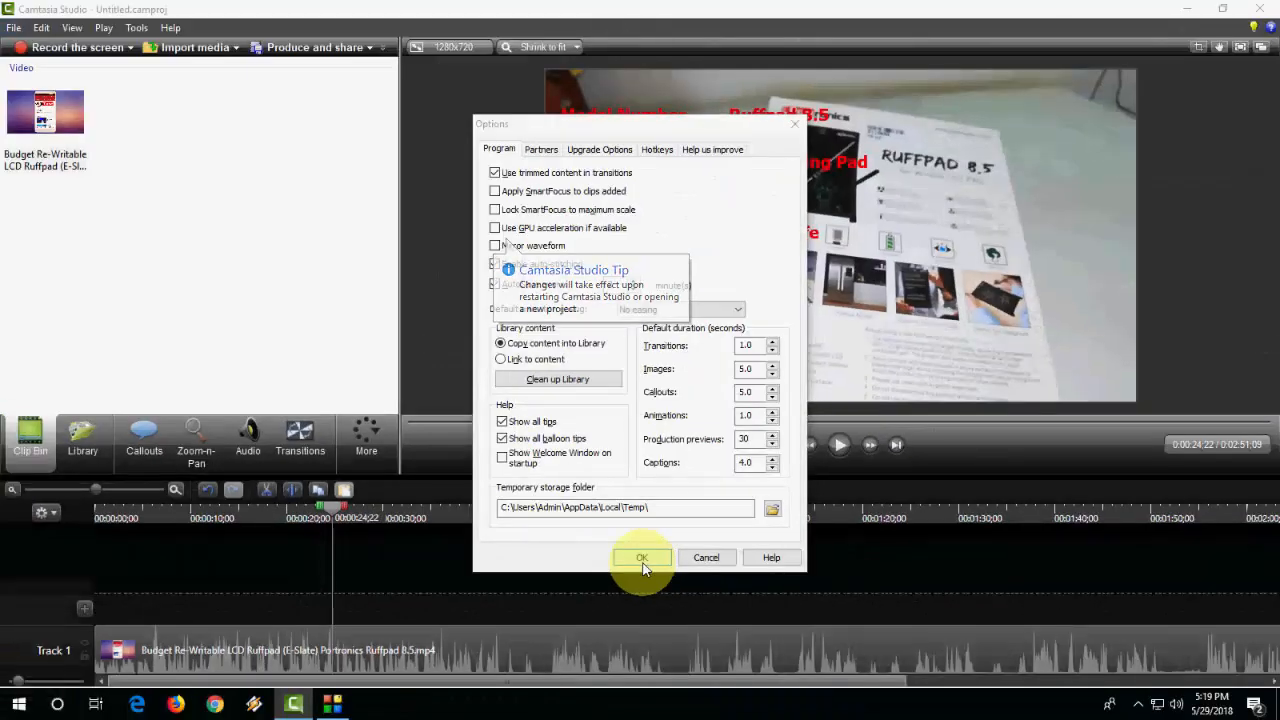
# Confirm the options with OK, close Camtasia Studio, and relaunch it from the taskbar
pyautogui.click(640, 556)
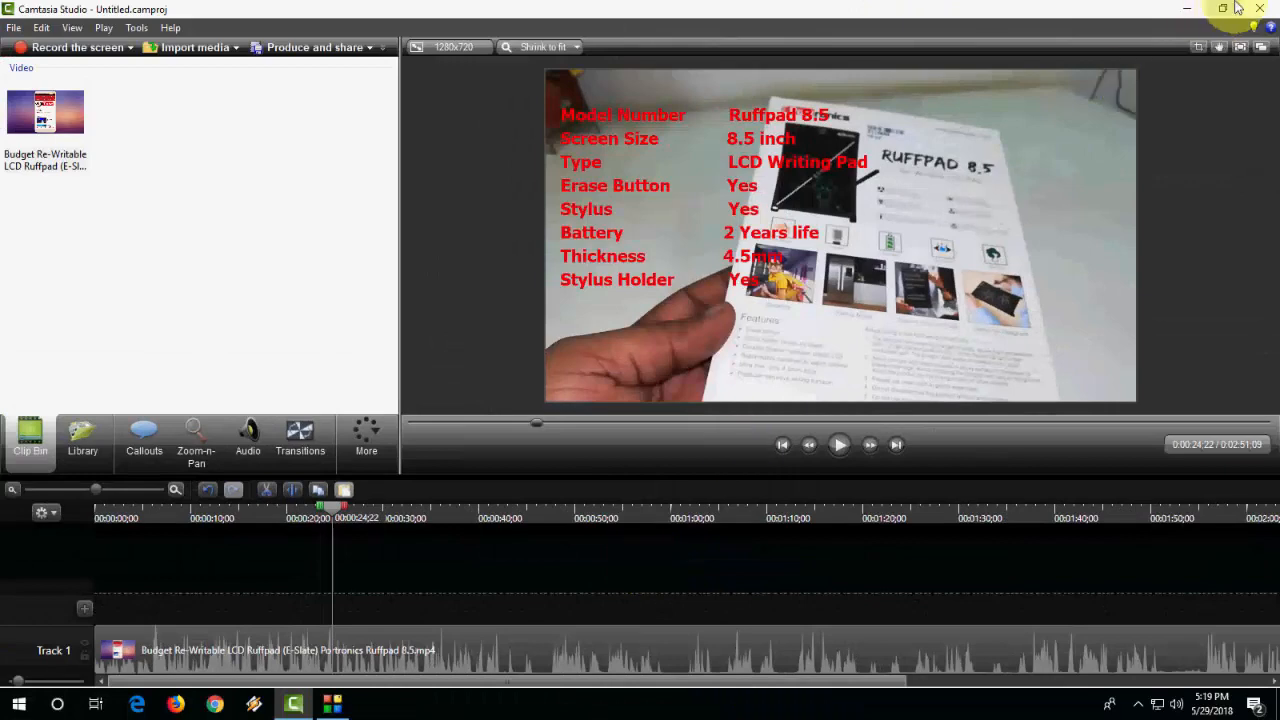
pyautogui.click(1260, 8)
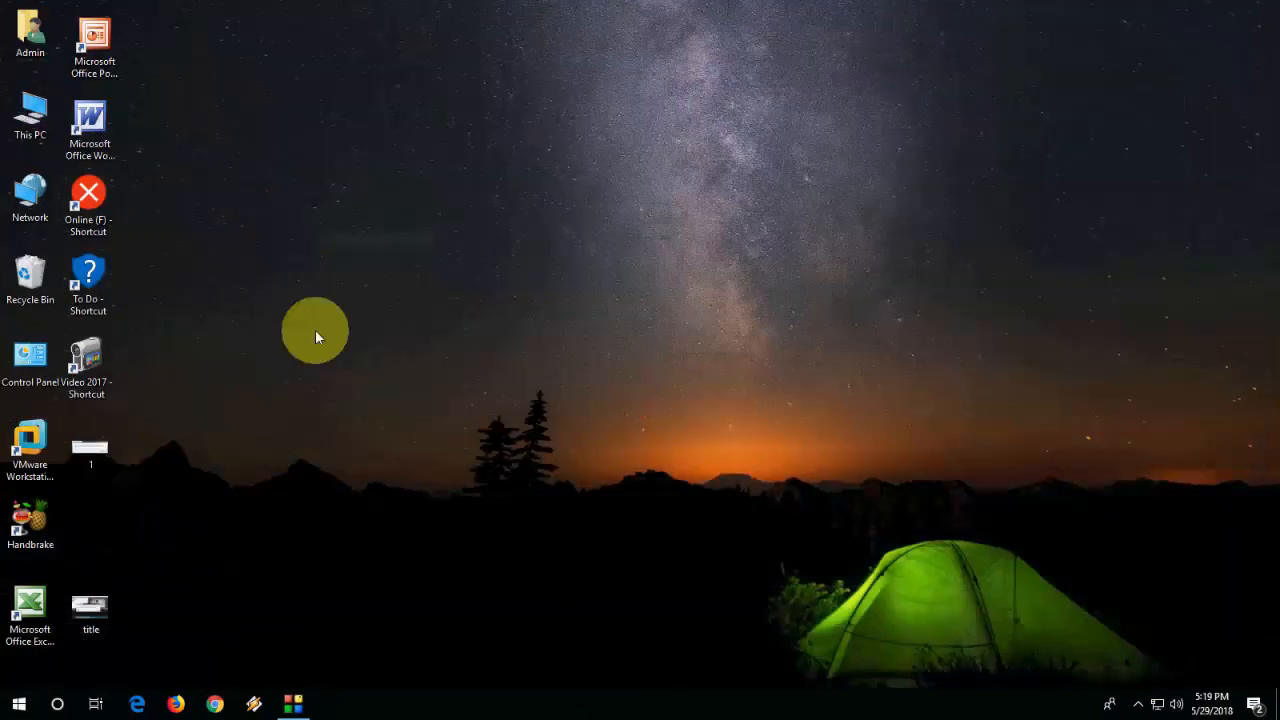
pyautogui.click(18, 704)
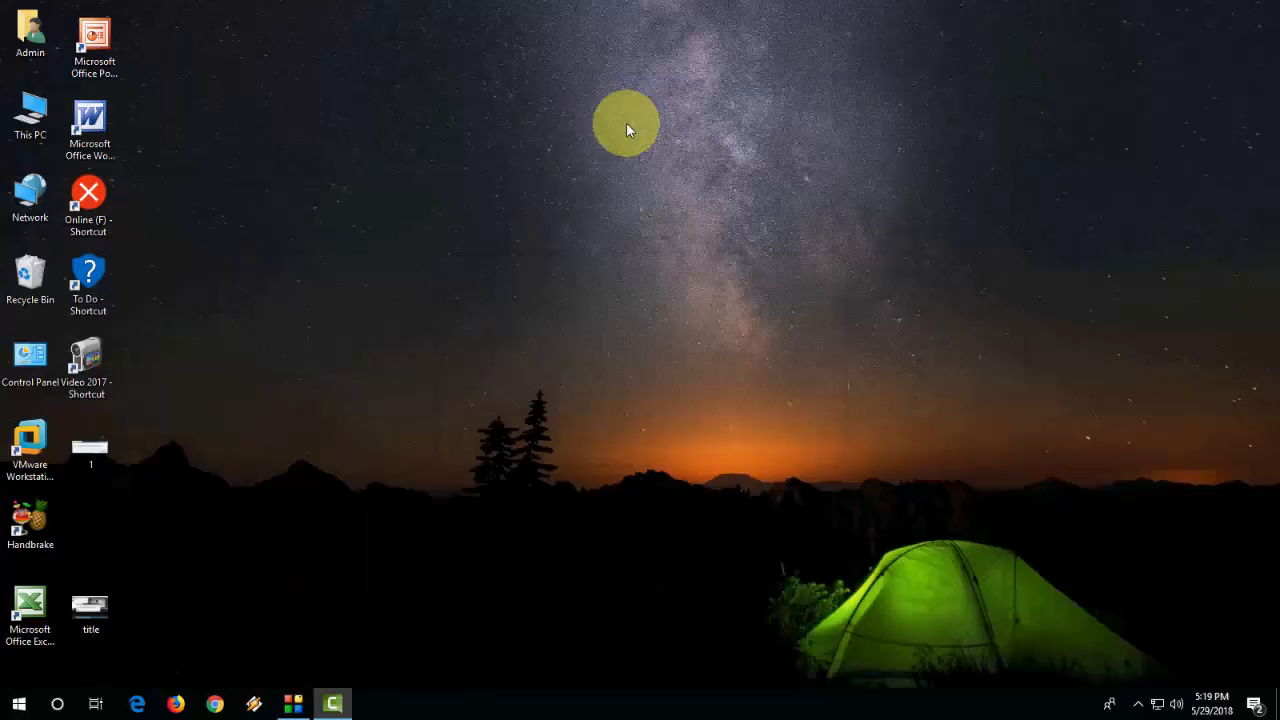
# Bring up the restarted Camtasia Studio showing a fresh empty untitled project
pyautogui.click(332, 704)
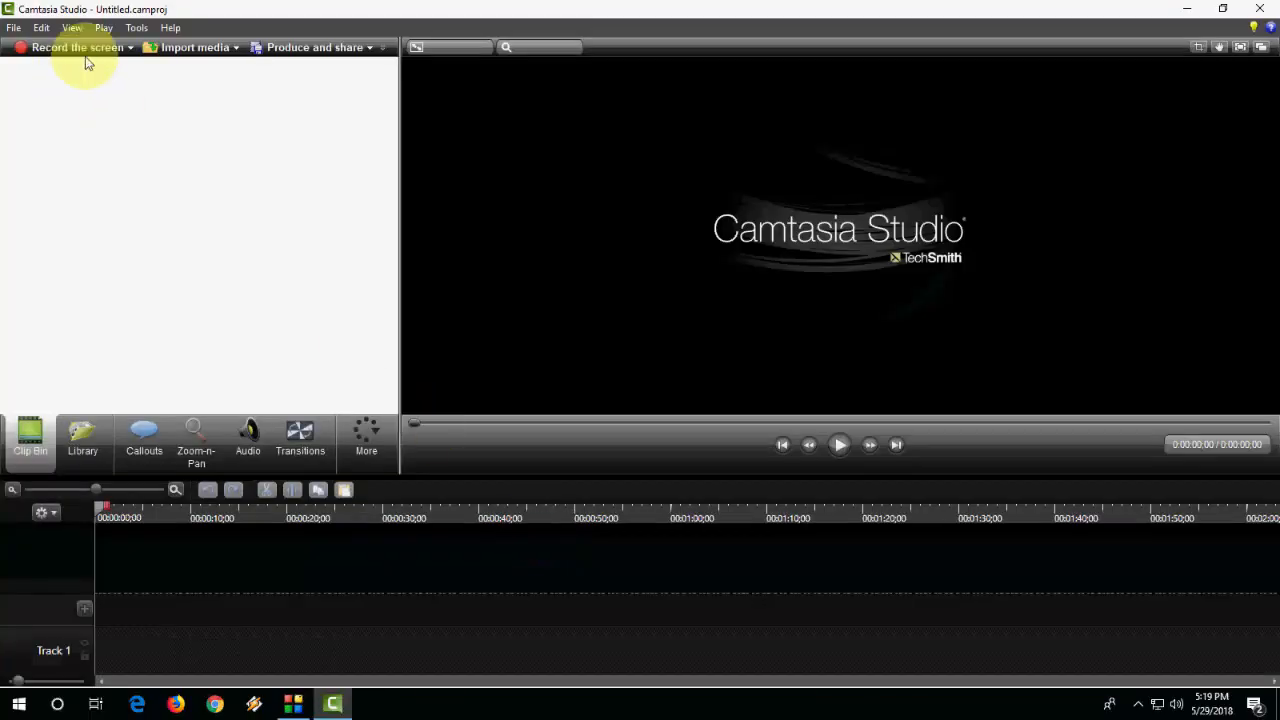
pyautogui.moveTo(170, 170)
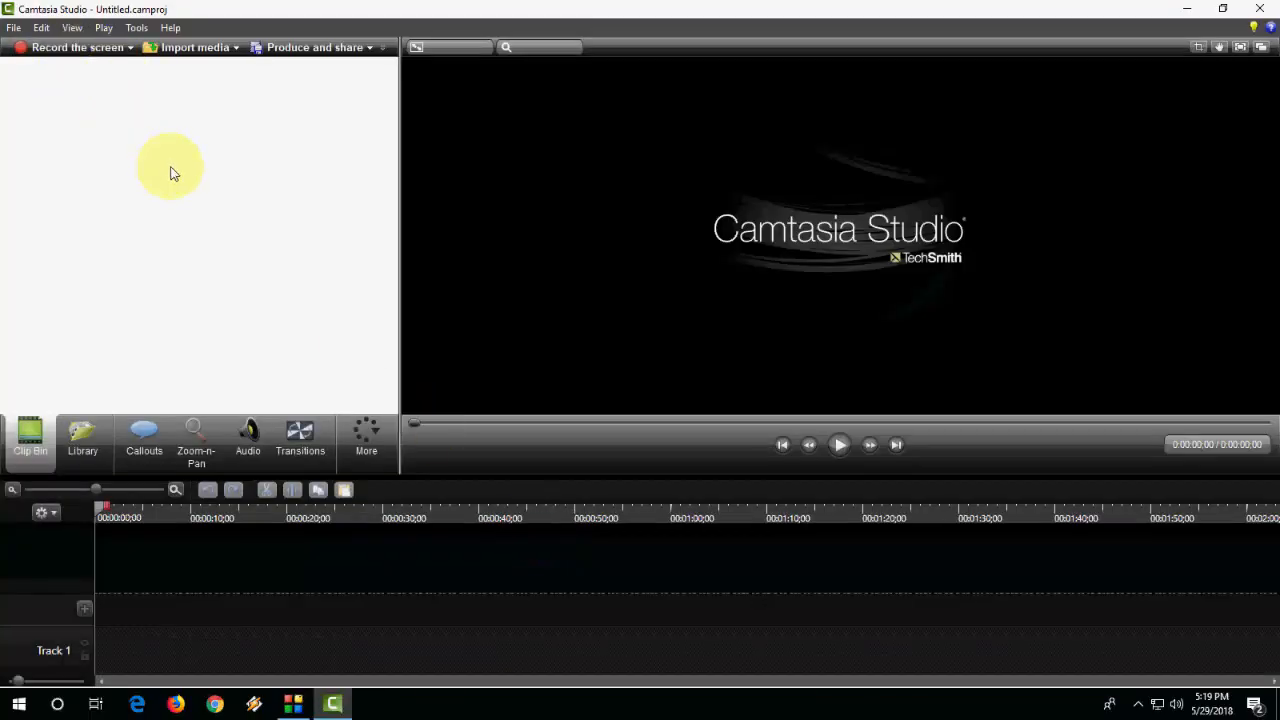